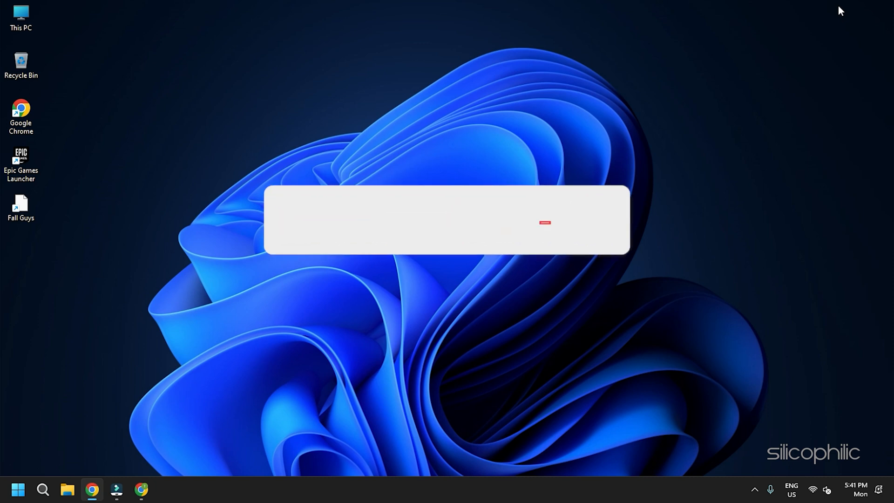
# - Type 'Comment Down Below', then launch Fall Guys and open its settings menu
pyautogui.click(545, 223)
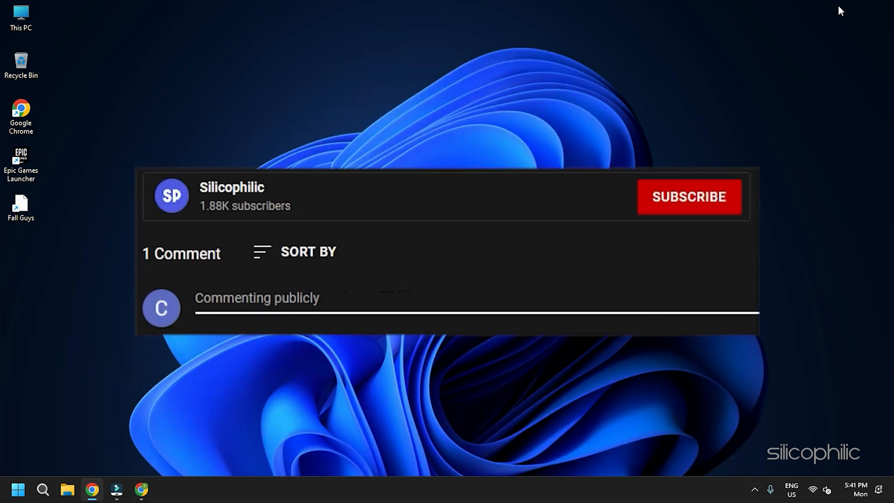
pyautogui.write('Comment Down B')
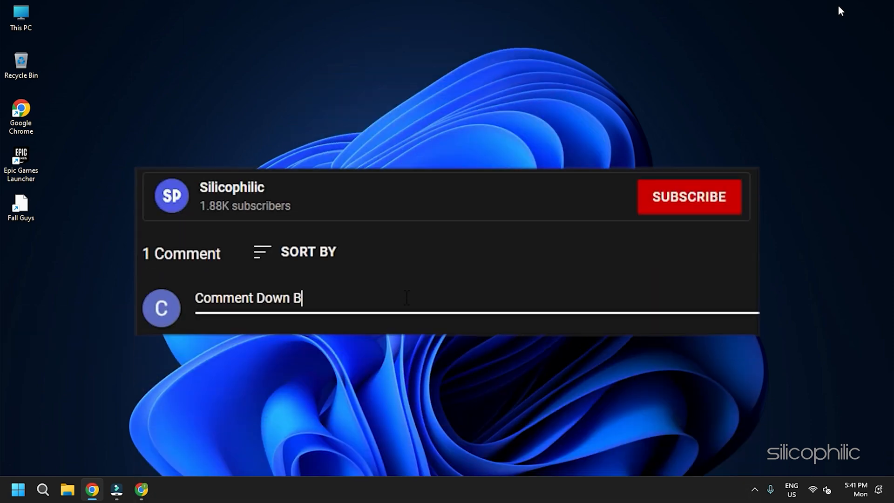
pyautogui.write('elow')
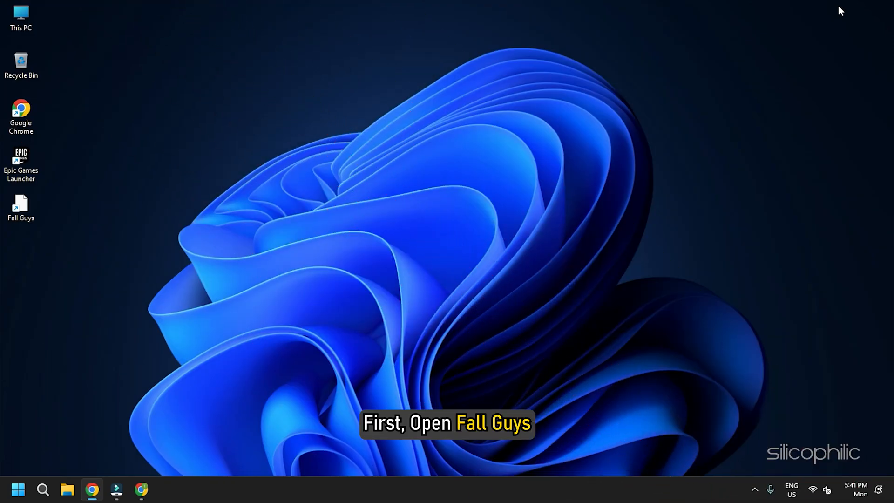
pyautogui.doubleClick(21, 204)
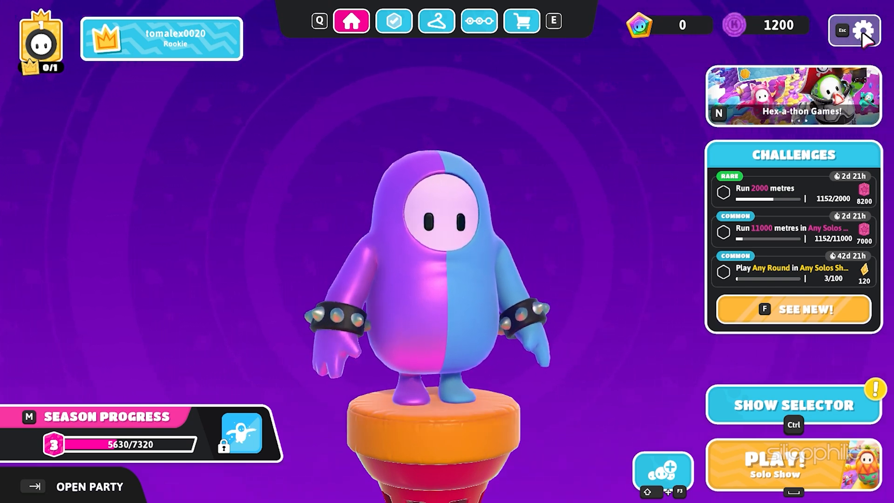
pyautogui.click(865, 29)
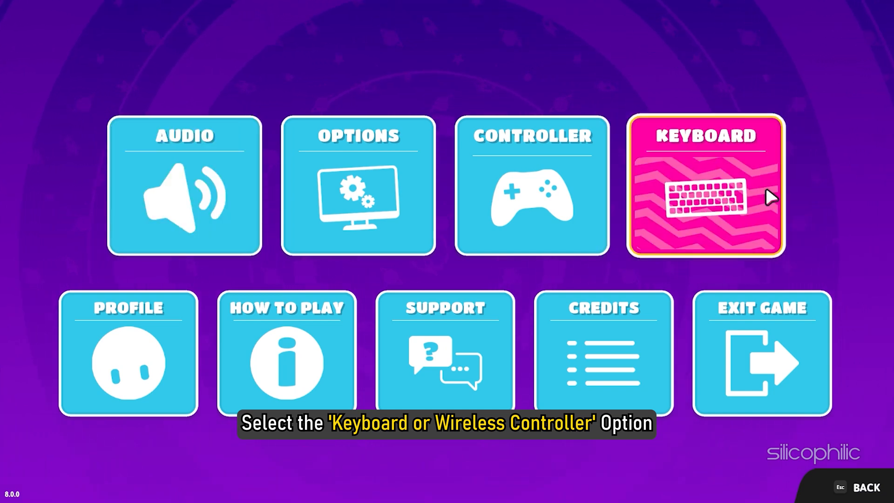
# - In Keyboard Control Binding, bind Move Right to A and Move Left to S
pyautogui.click(704, 193)
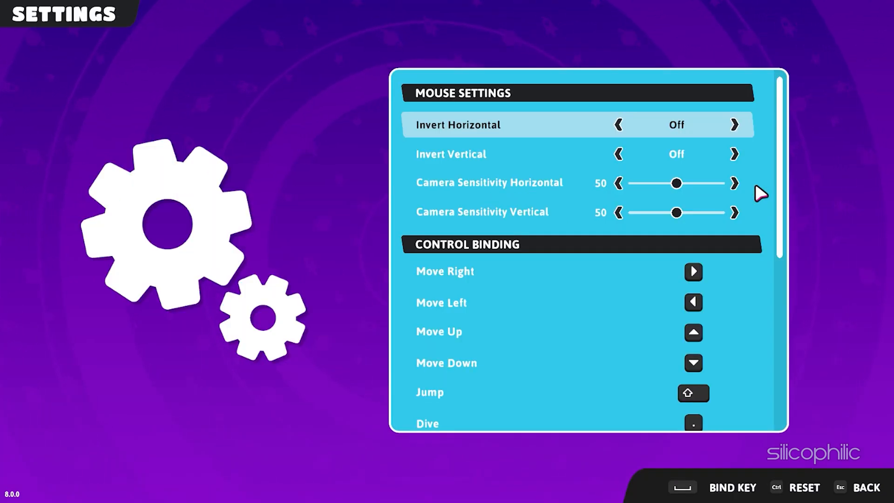
pyautogui.scroll(-3)
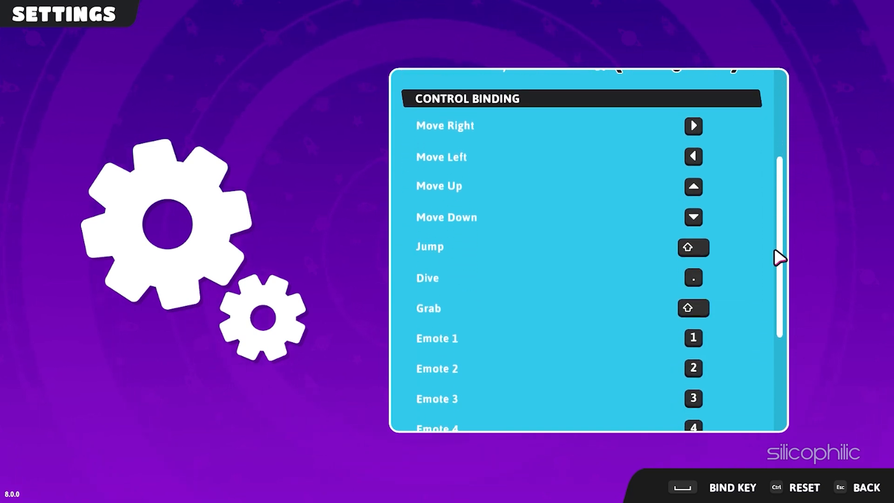
pyautogui.click(694, 156)
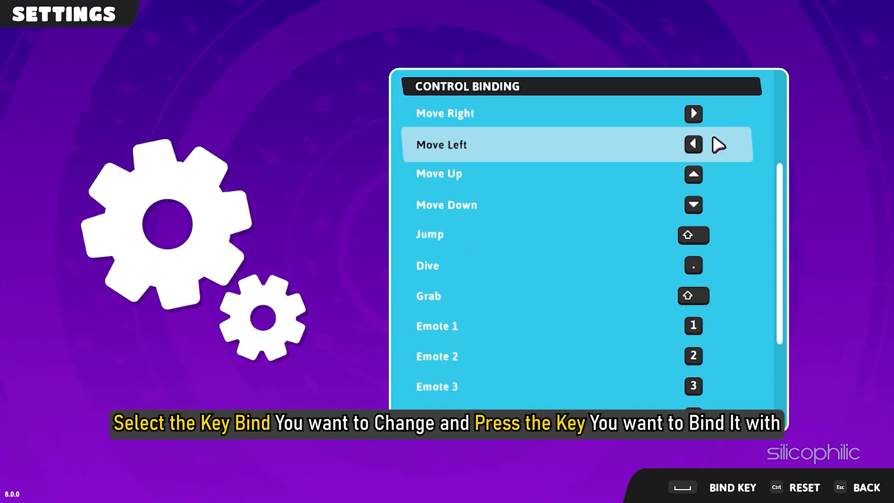
pyautogui.moveTo(696, 119)
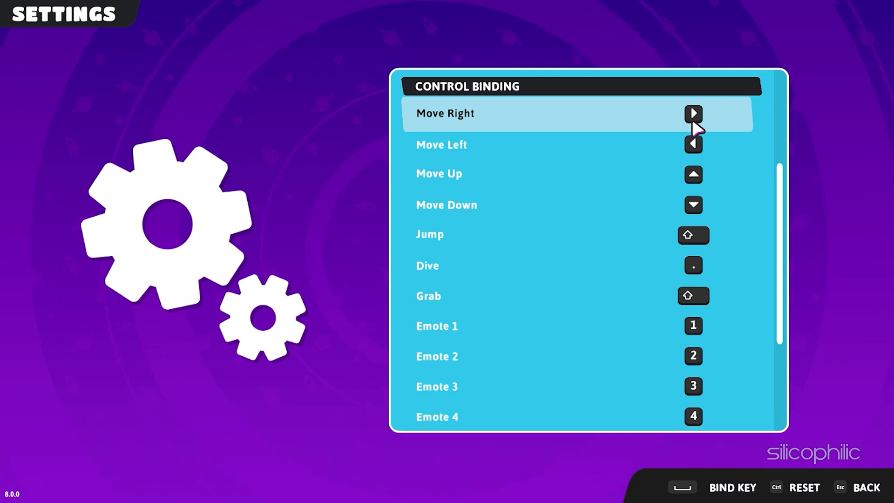
pyautogui.click(693, 113)
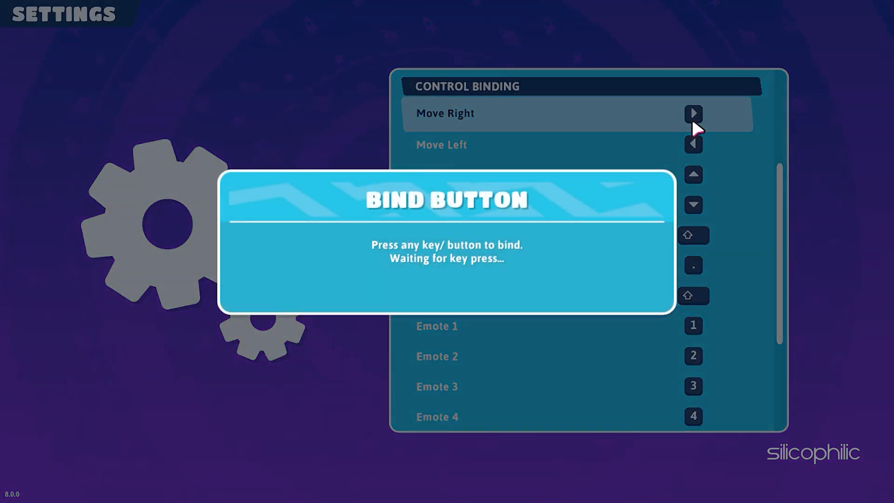
pyautogui.press('a')
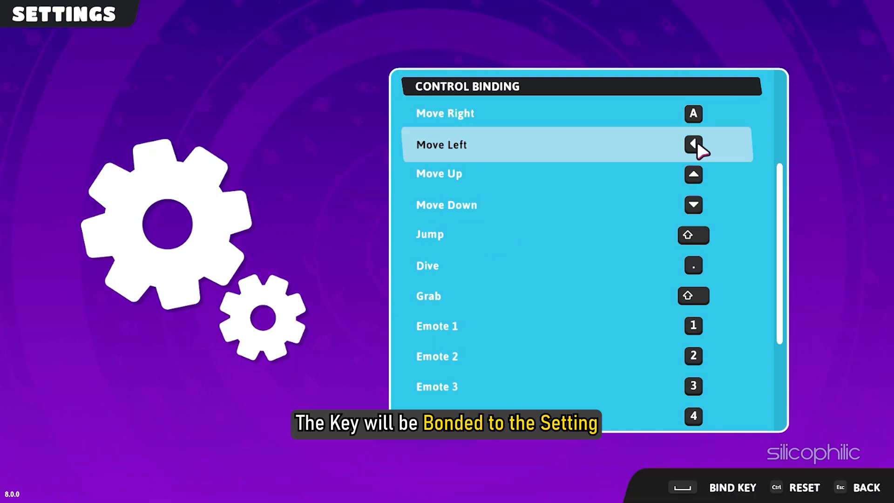
pyautogui.click(693, 143)
pyautogui.write('S')
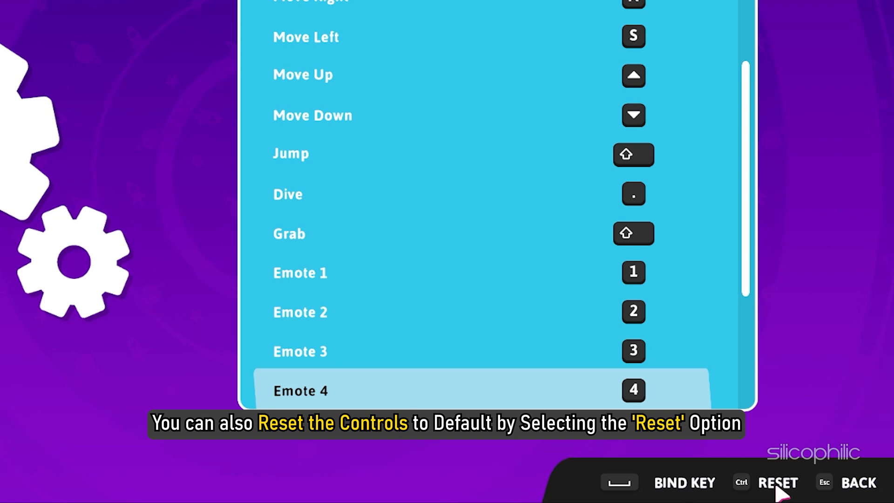
pyautogui.click(782, 483)
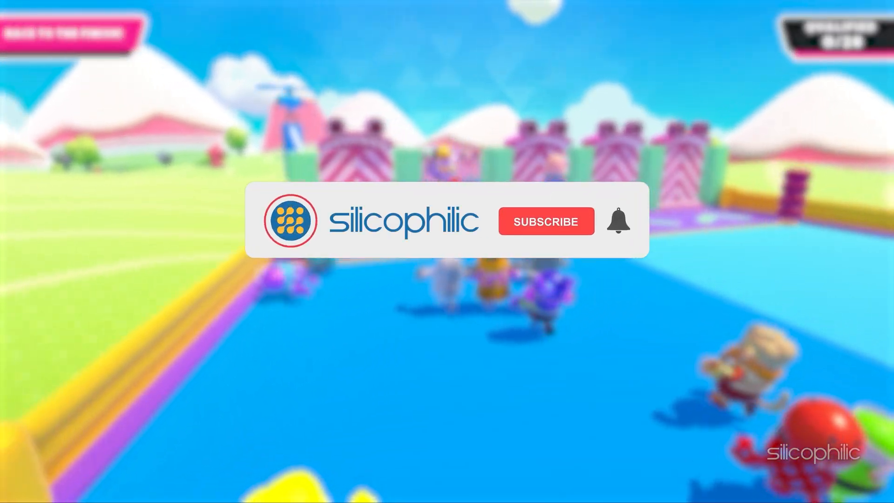
pyautogui.click(546, 222)
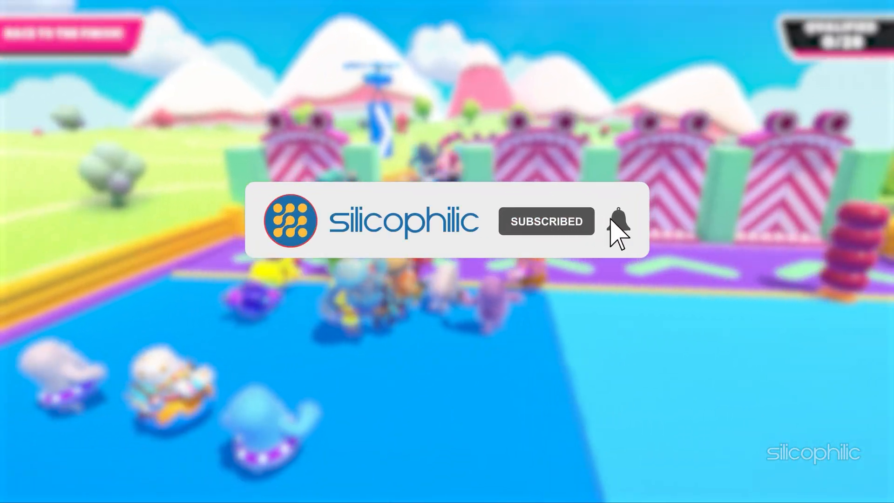
pyautogui.click(617, 221)
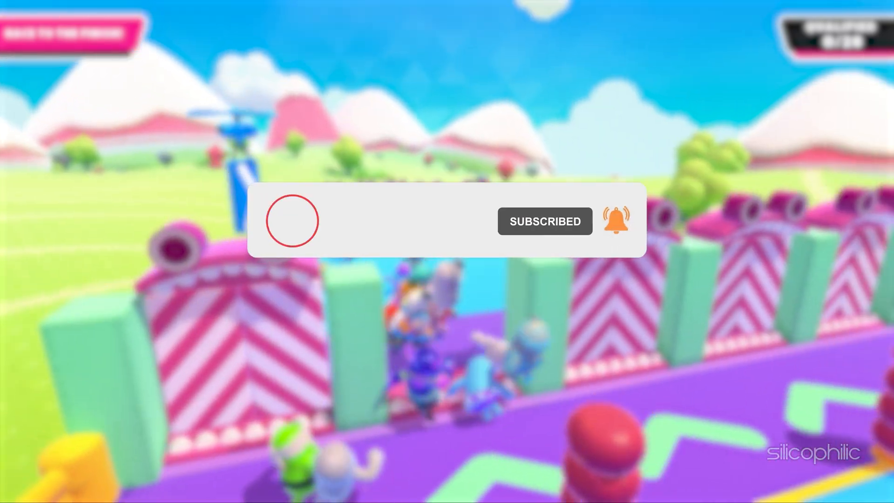